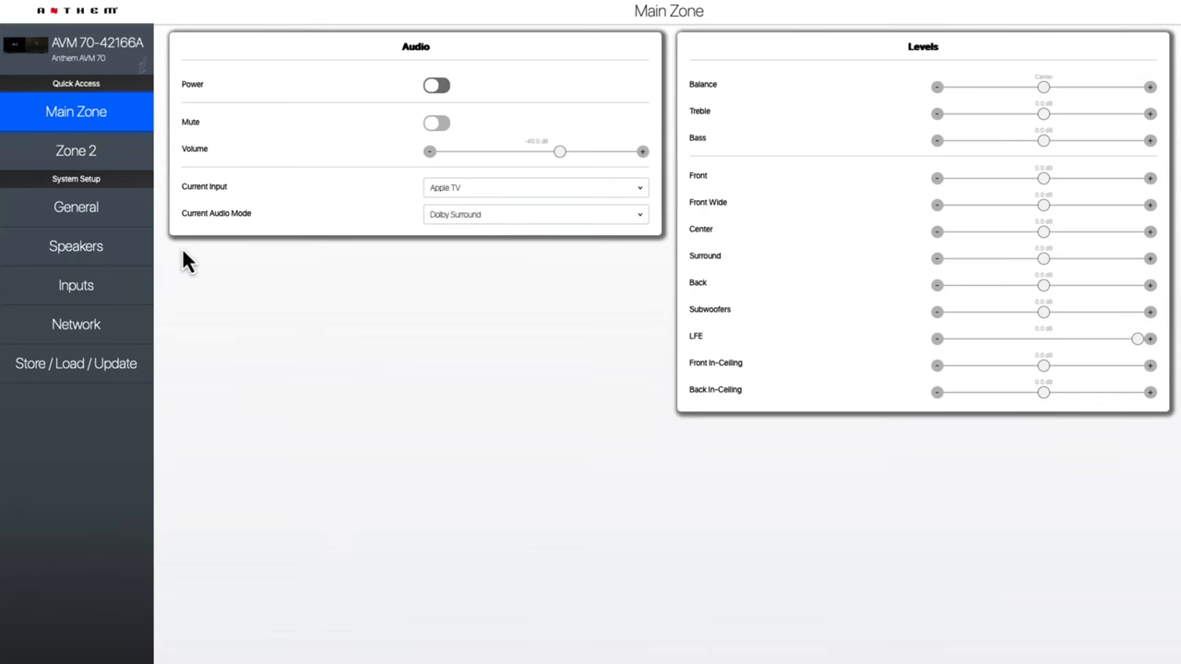
Step: Browse the General, Speakers and Inputs setup pages, then land on Network setup
click(76, 206)
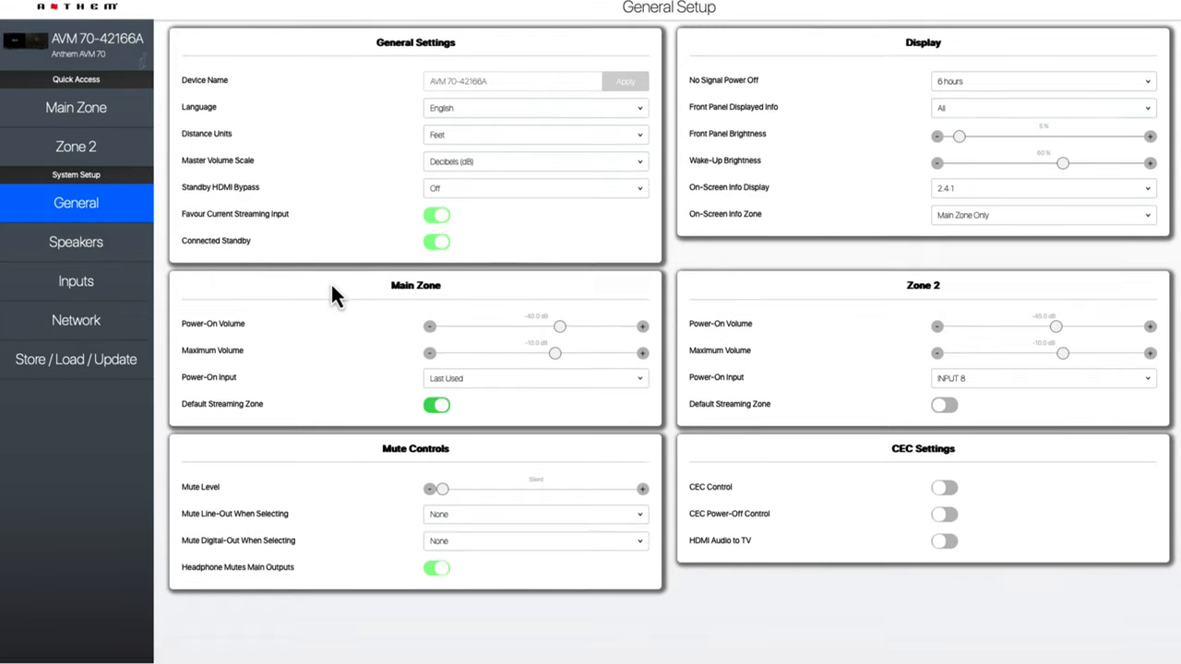
click(75, 241)
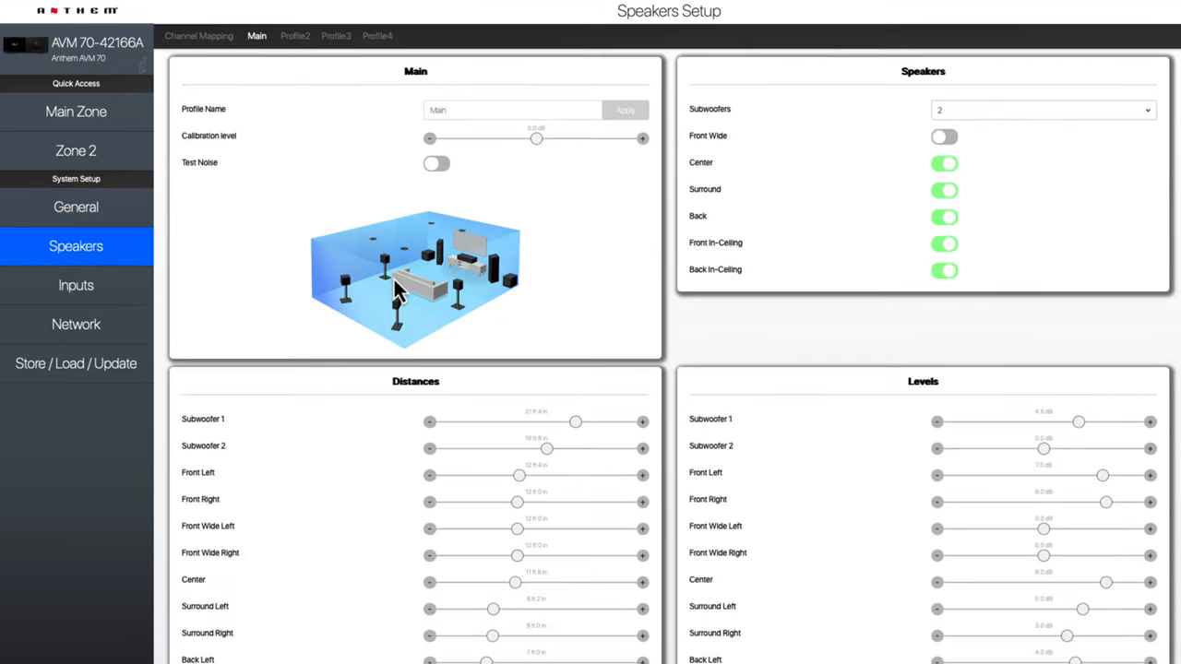
scroll(down, 3)
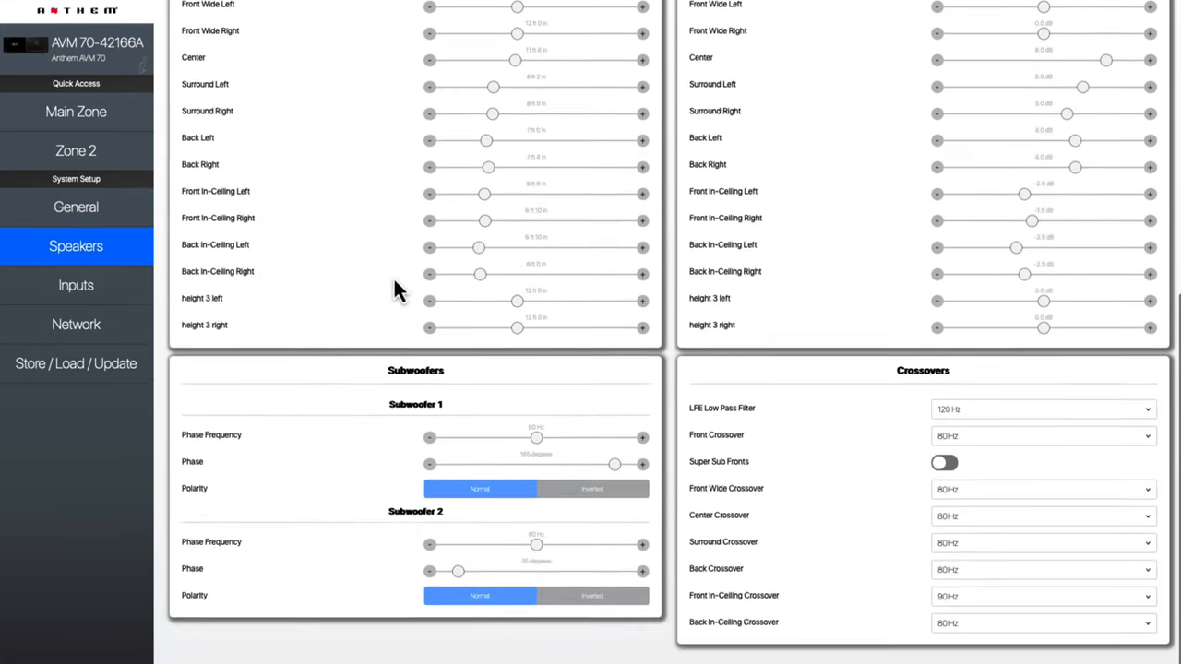
click(76, 285)
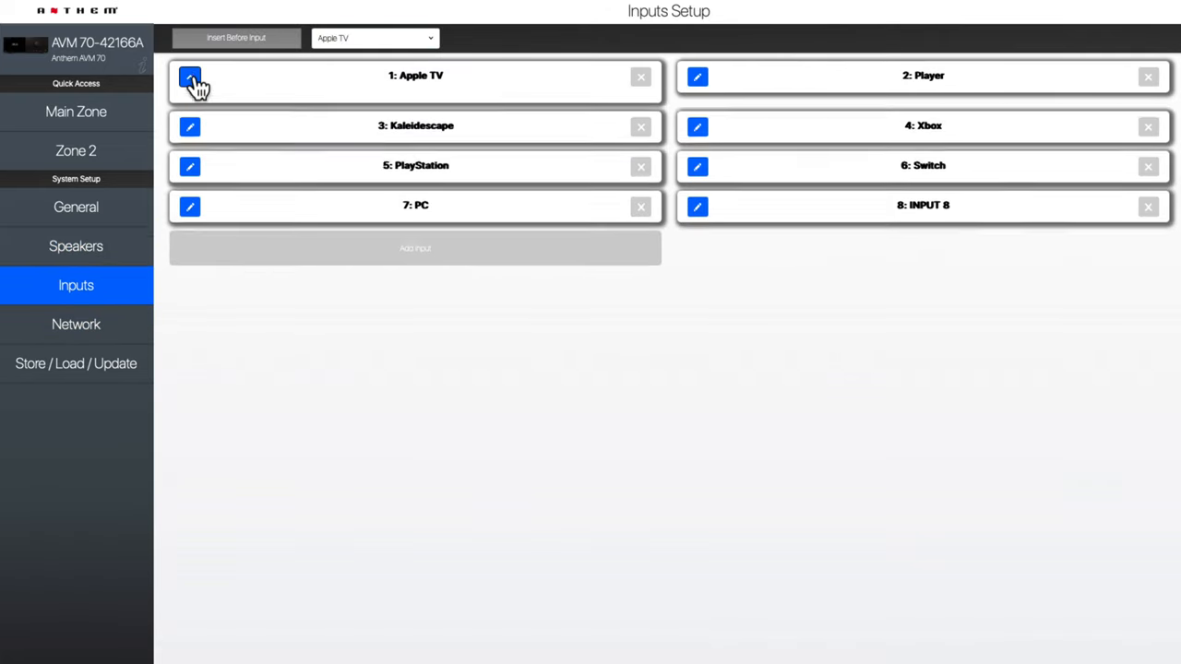
click(76, 324)
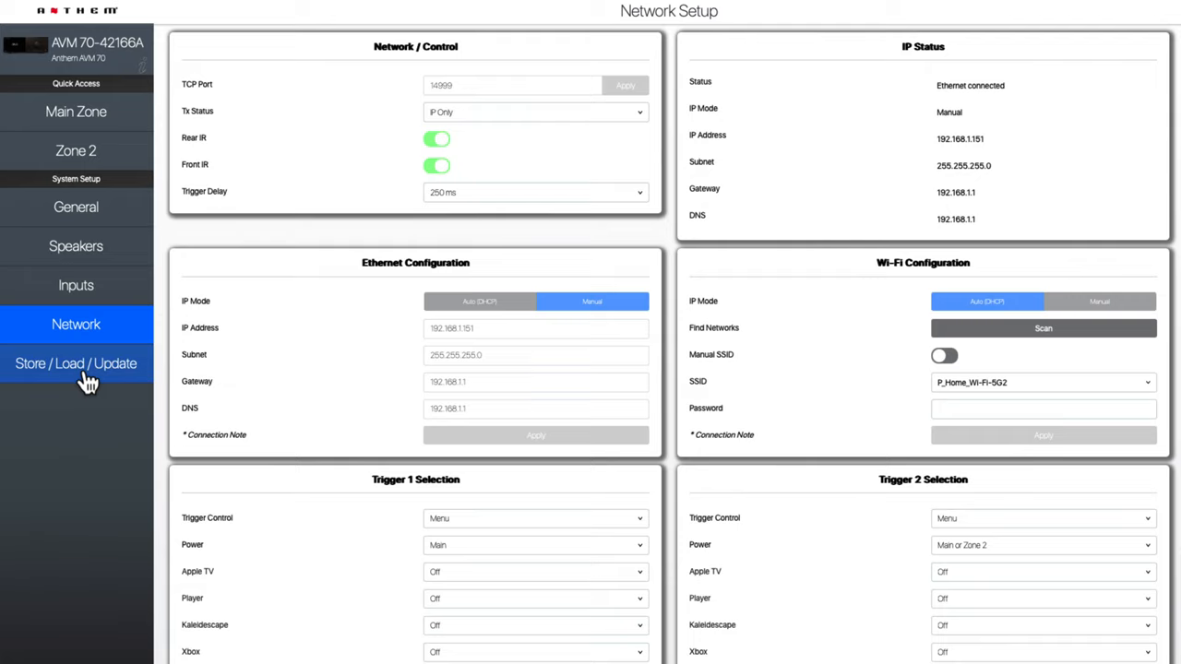